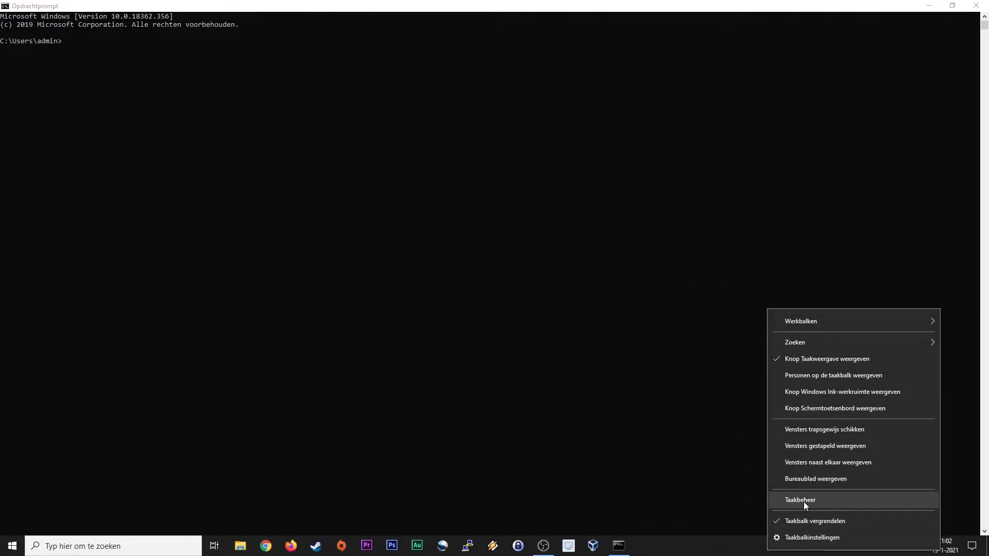
Step: Check the network performance graphs in Task Manager and close it
{"action": "left_click", "coordinate": [800, 500]}
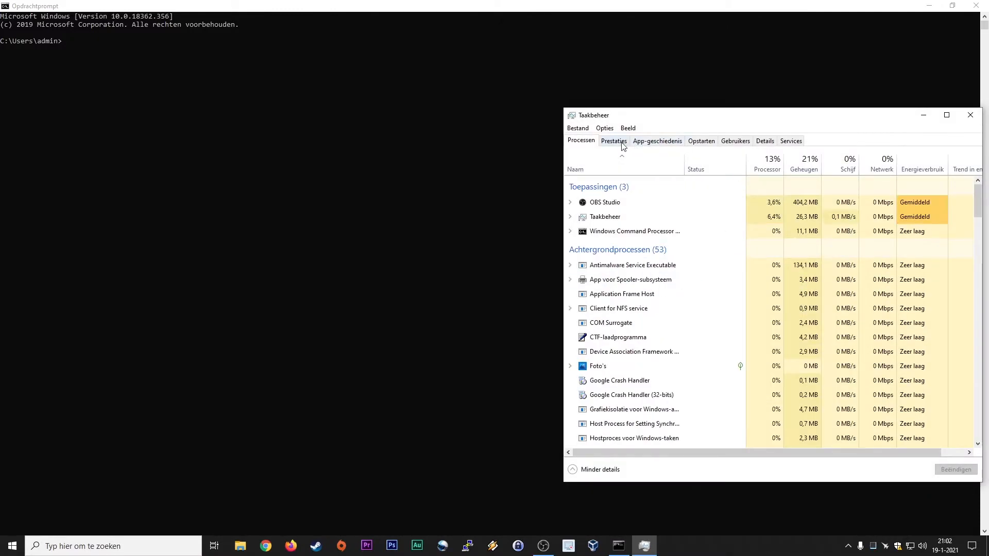
{"action": "left_click", "coordinate": [614, 140]}
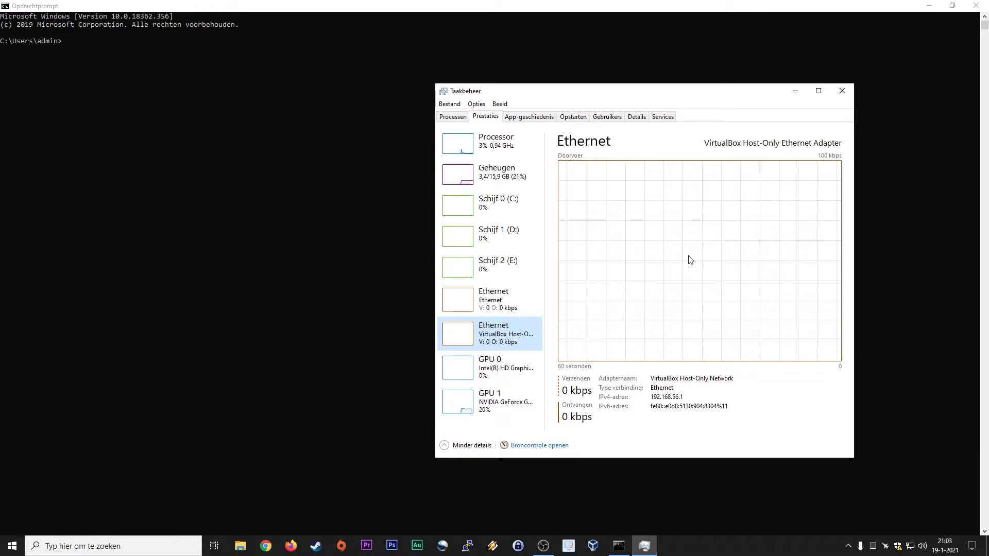
{"action": "mouse_move", "coordinate": [699, 264]}
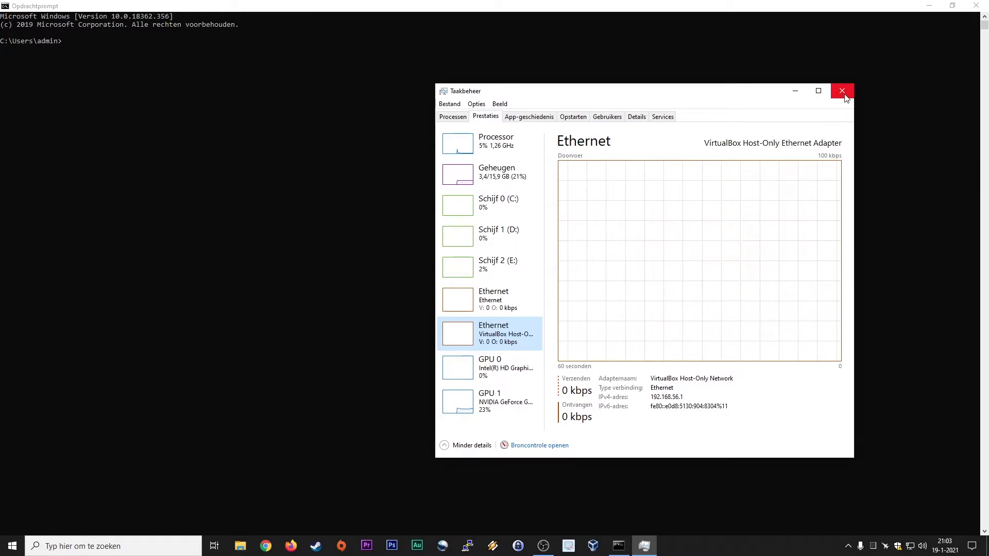
{"action": "left_click", "coordinate": [842, 91]}
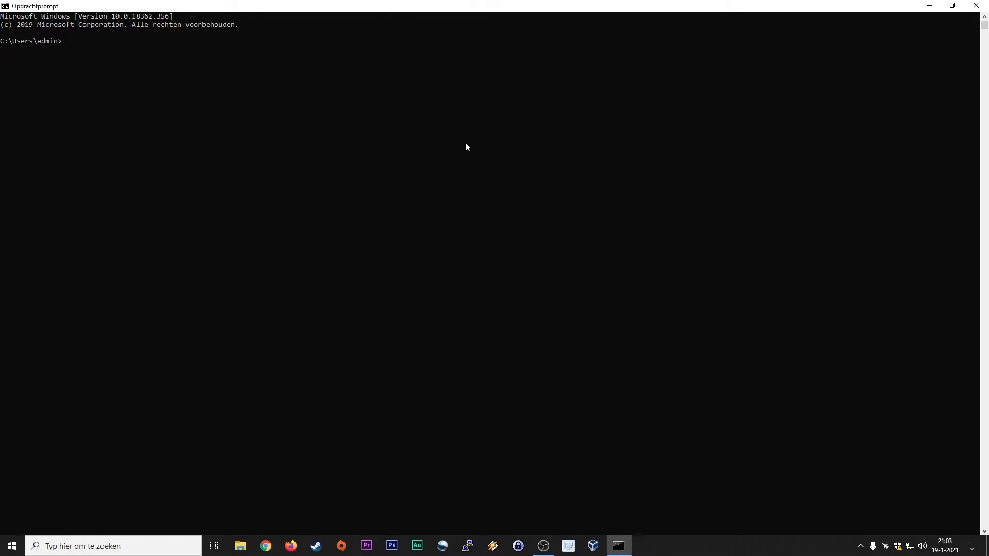
{"action": "mouse_move", "coordinate": [443, 155]}
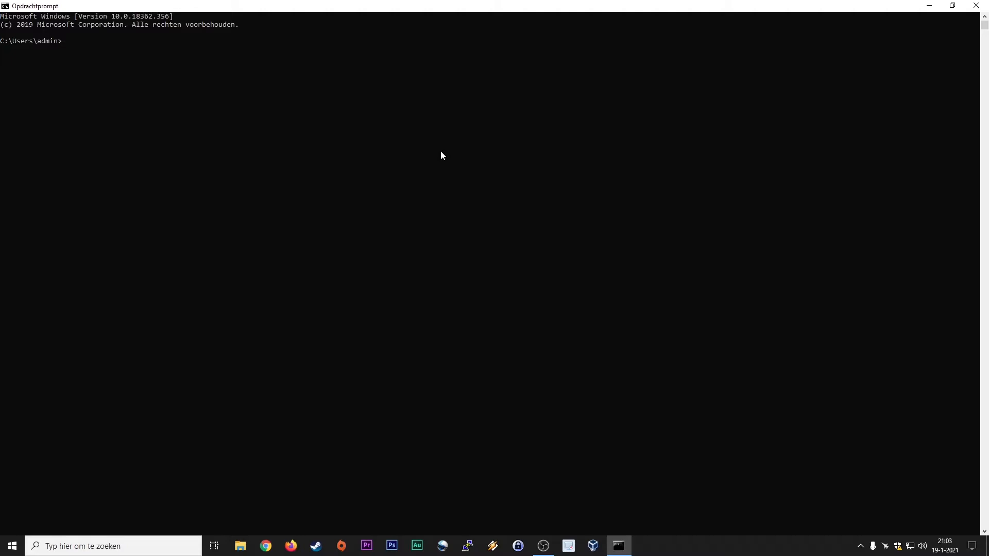
Step: Enter netstat at the prompt and search the Start menu for cmd
{"action": "type", "text": "netst"}
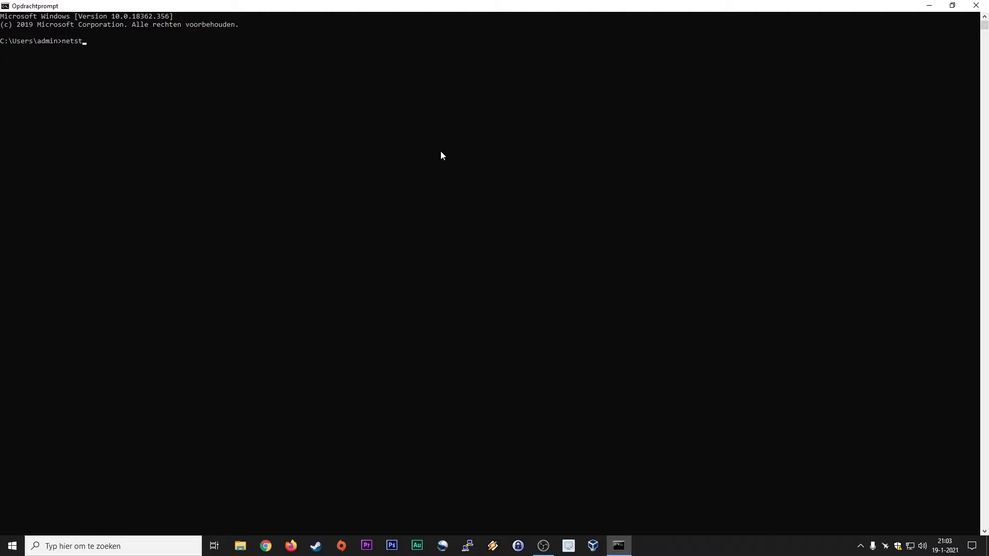
{"action": "left_click", "coordinate": [113, 546]}
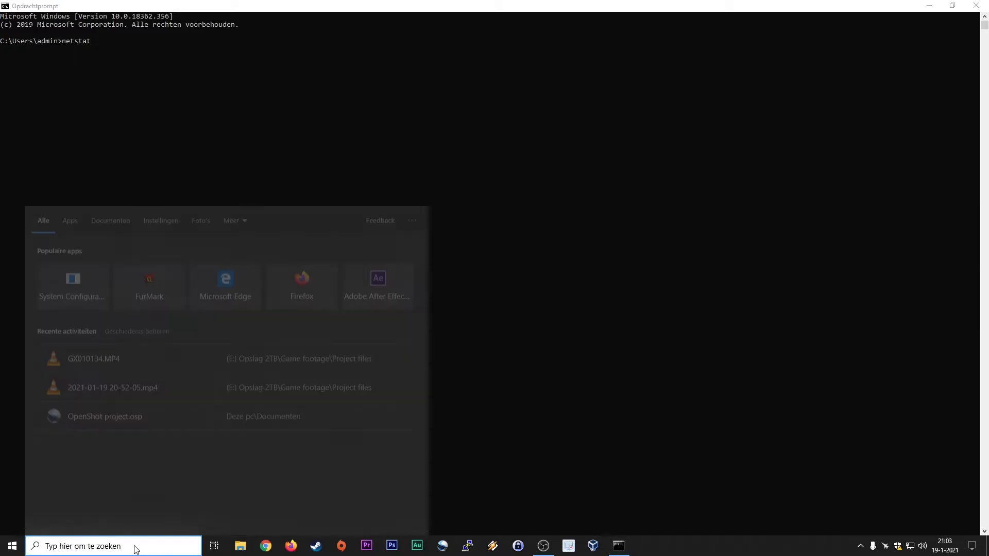
{"action": "type", "text": "cmd"}
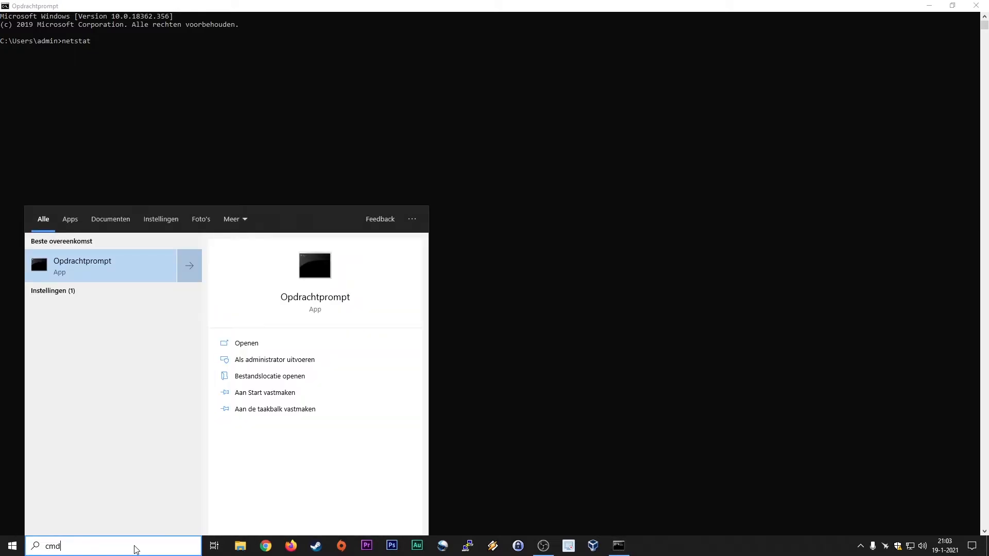
{"action": "mouse_move", "coordinate": [133, 294]}
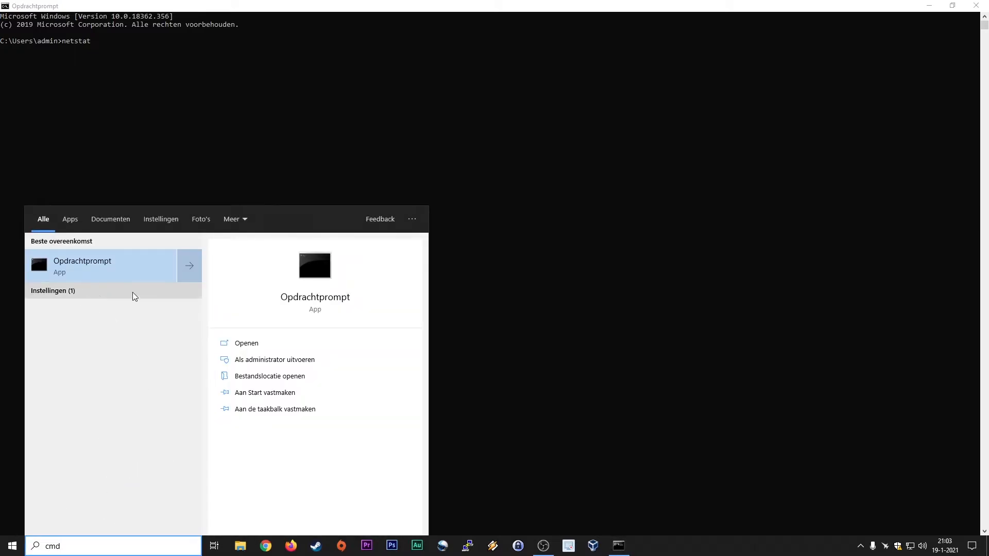
{"action": "mouse_move", "coordinate": [113, 353]}
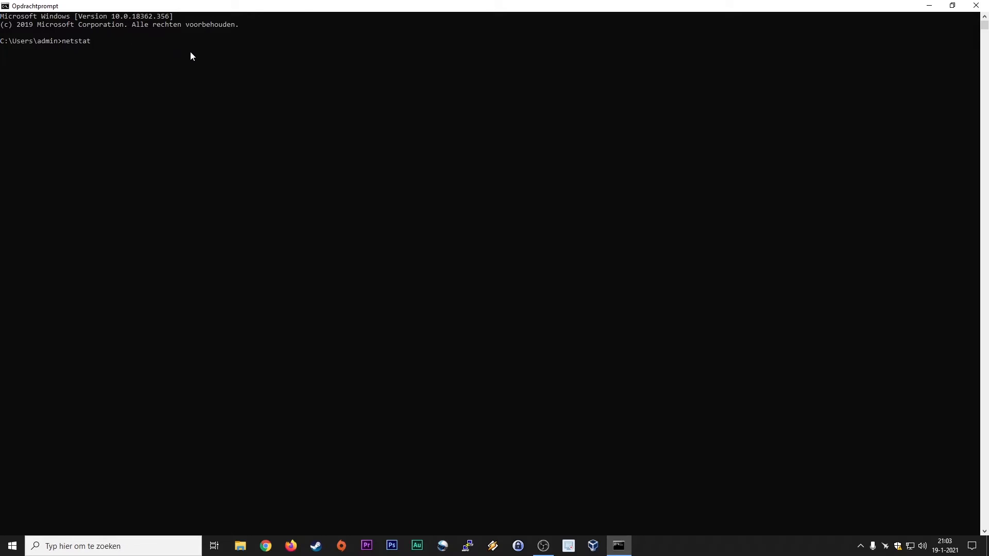
Step: Run netstat to list active TCP connections with addresses and states
{"action": "key", "text": "Enter"}
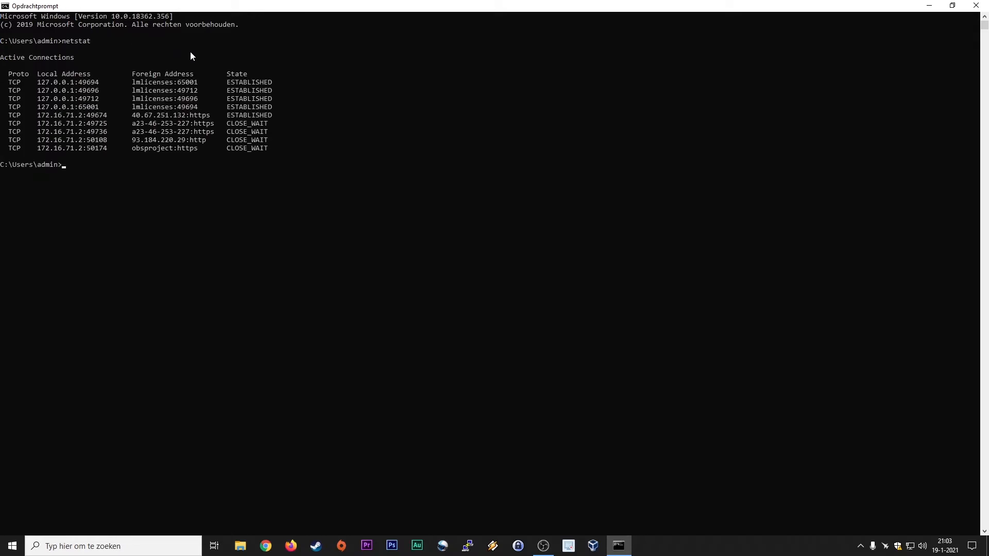
{"action": "mouse_move", "coordinate": [199, 91]}
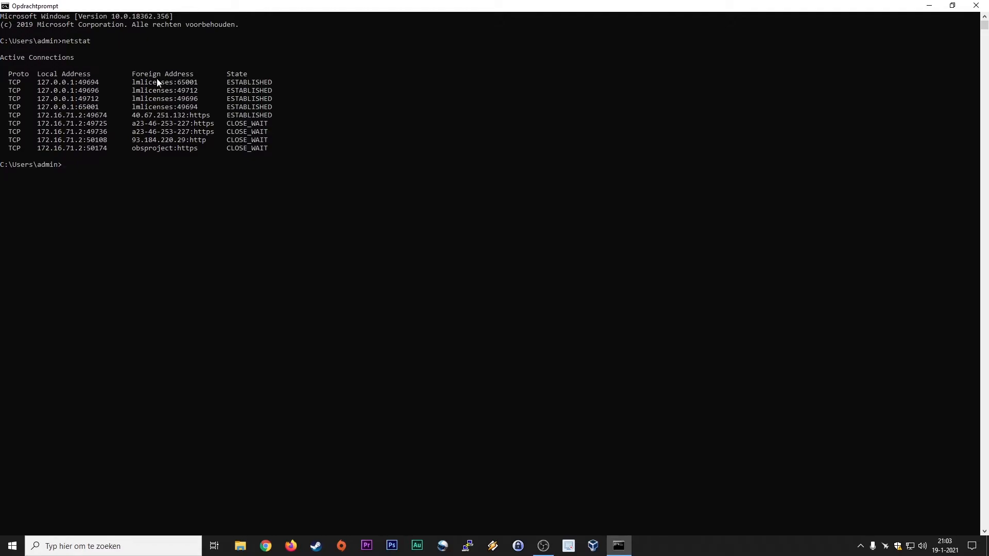
{"action": "mouse_move", "coordinate": [143, 99]}
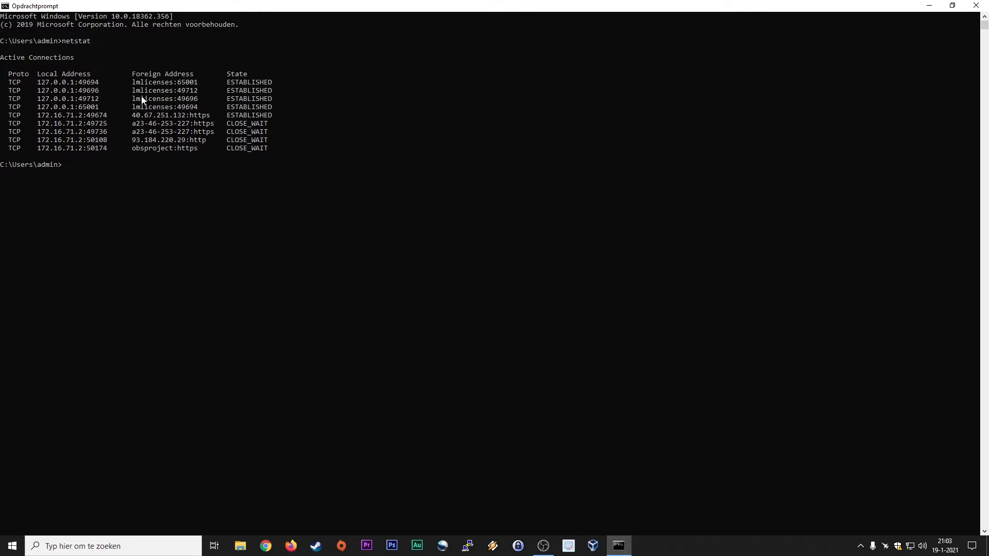
{"action": "mouse_move", "coordinate": [234, 76]}
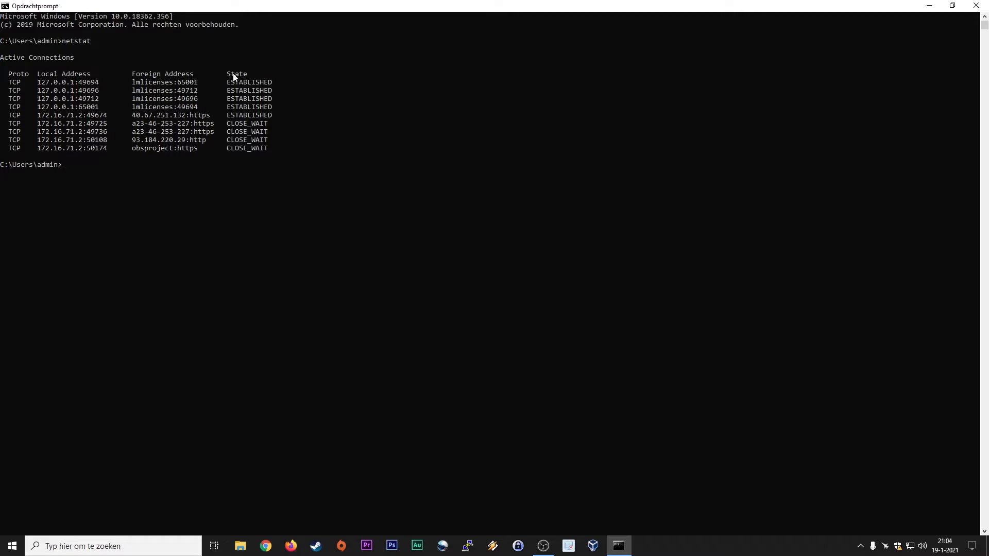
{"action": "mouse_move", "coordinate": [227, 124]}
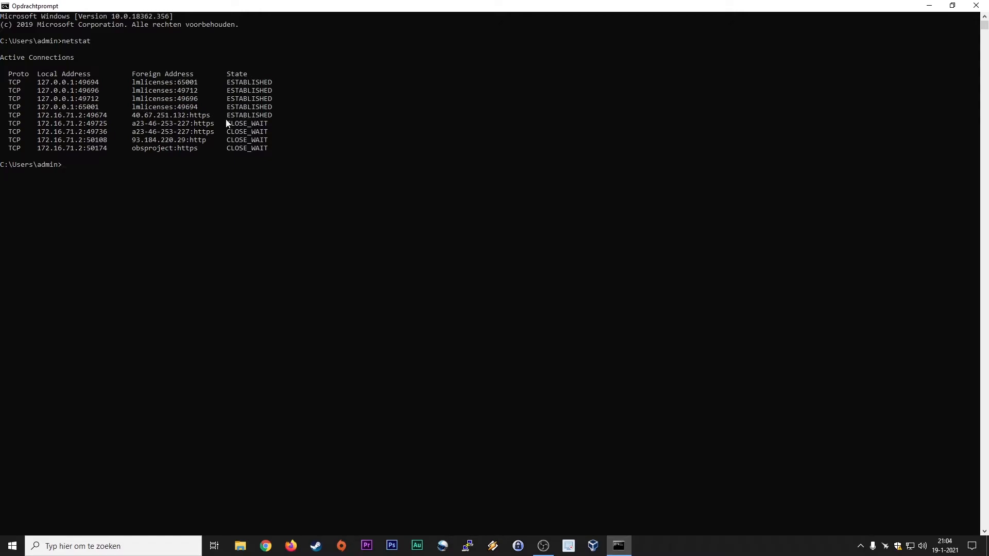
{"action": "mouse_move", "coordinate": [146, 181]}
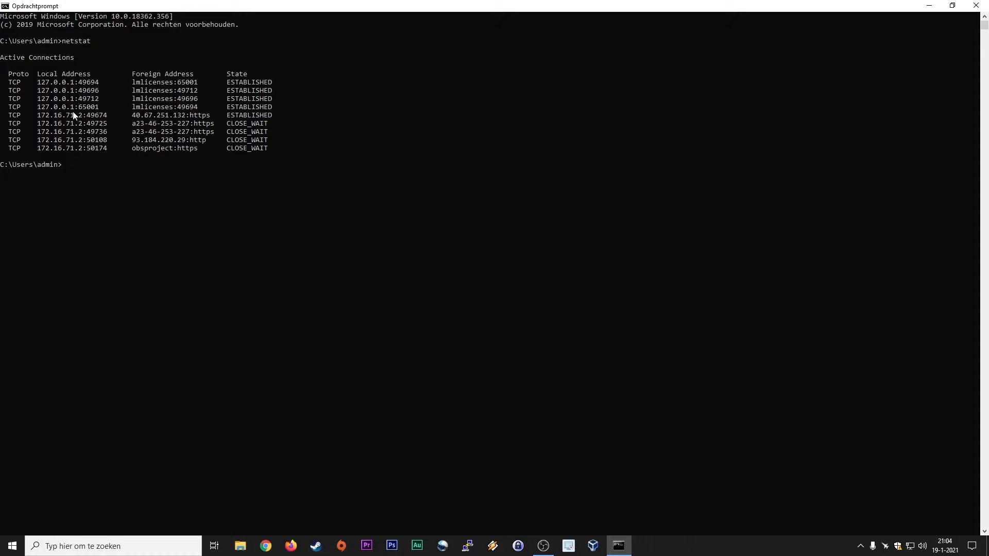
{"action": "mouse_move", "coordinate": [76, 109]}
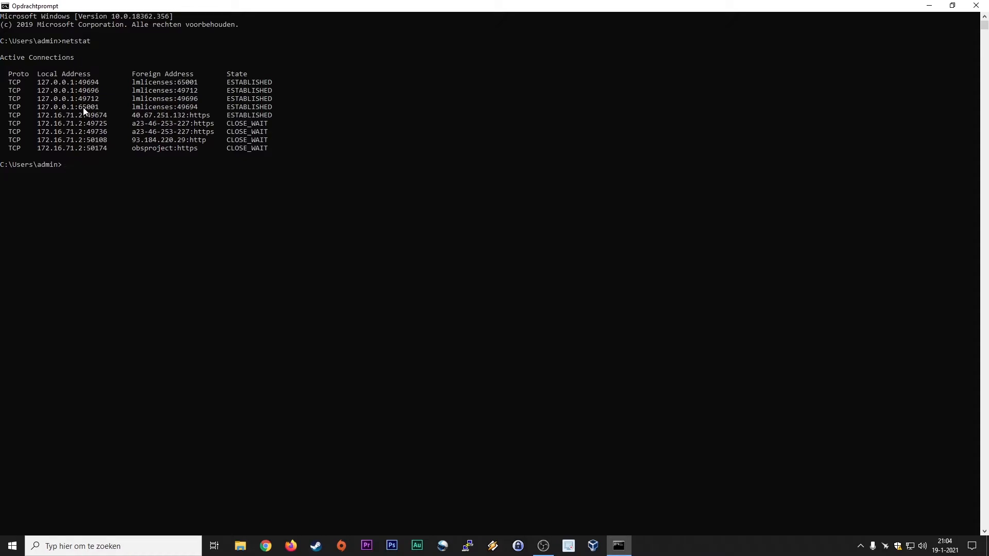
{"action": "mouse_move", "coordinate": [91, 108]}
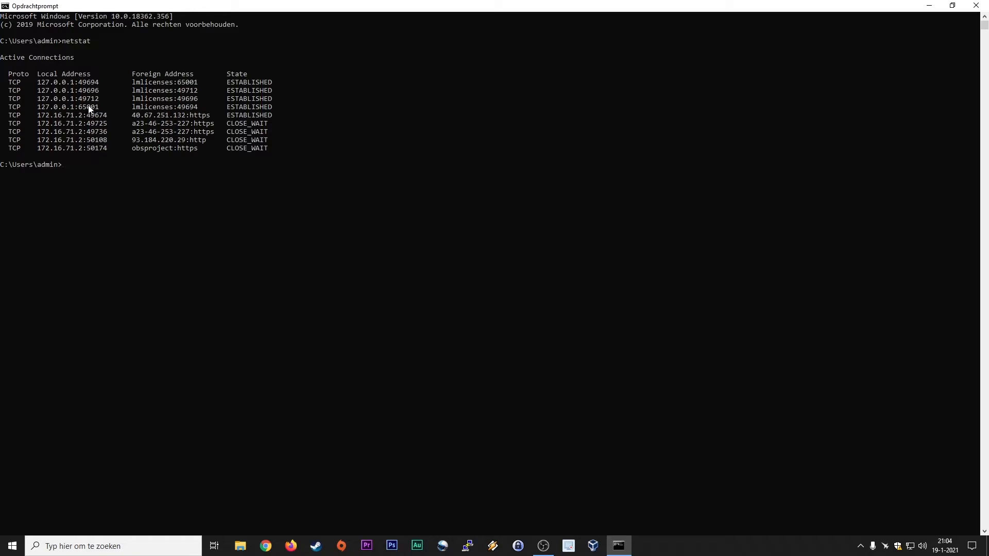
Step: Run netstat -n for numeric addresses, then netstat -o to show each connection's PID
{"action": "type", "text": "netstat -"}
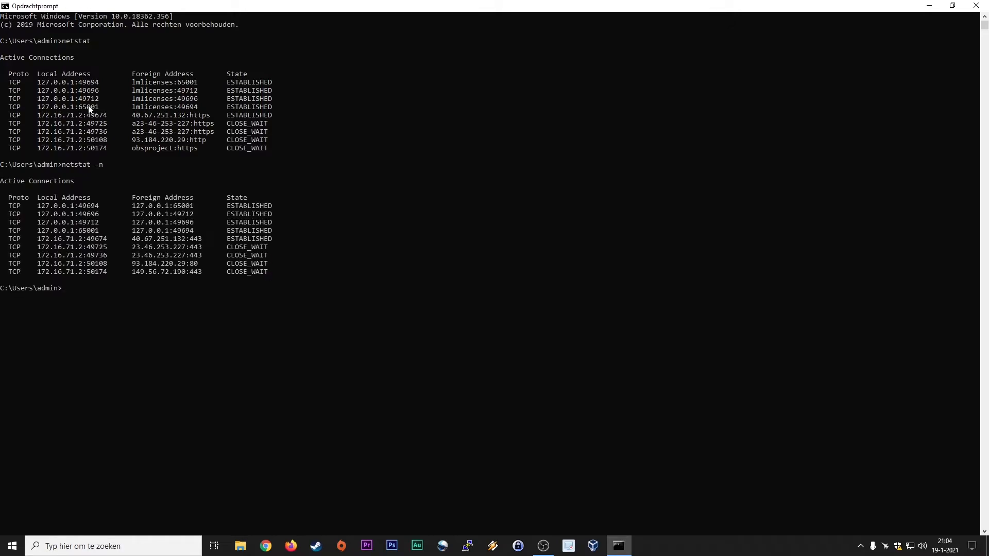
{"action": "type", "text": "netstat -n"}
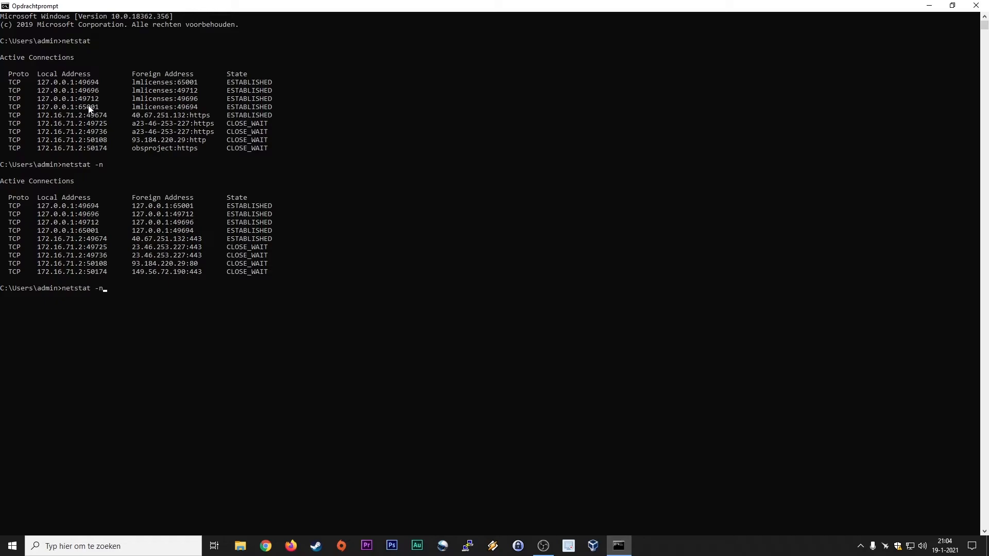
{"action": "key", "text": "Backspace"}
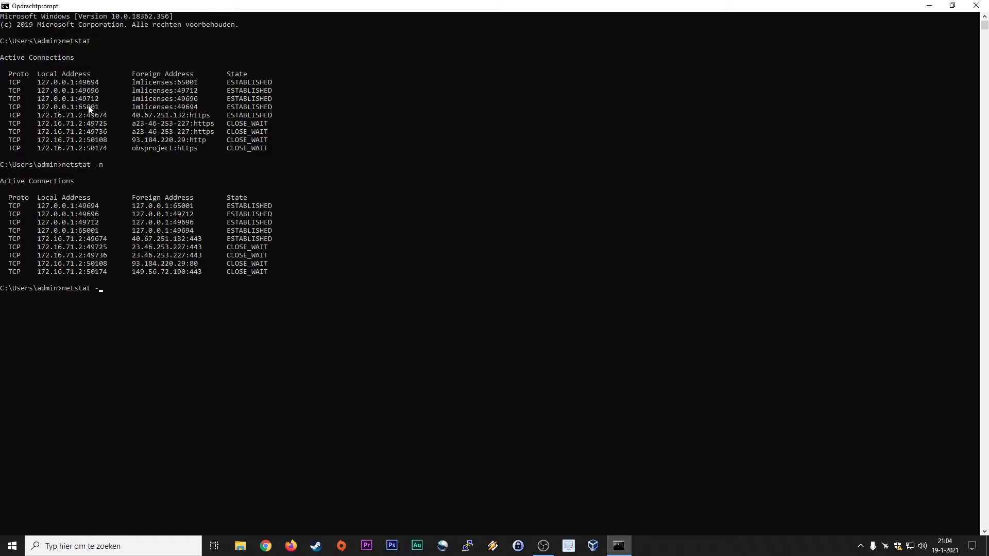
{"action": "type", "text": "o"}
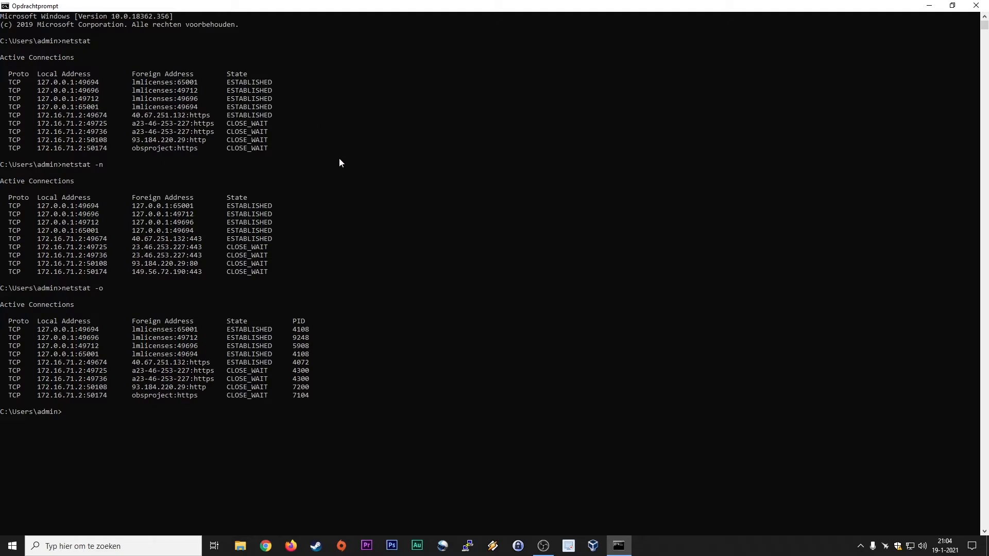
{"action": "mouse_move", "coordinate": [336, 169]}
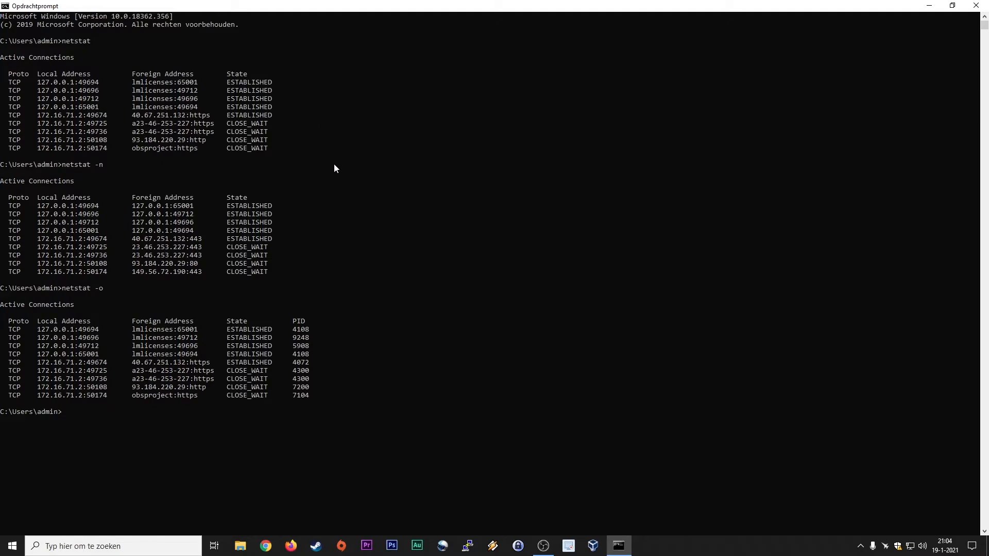
{"action": "mouse_move", "coordinate": [393, 214]}
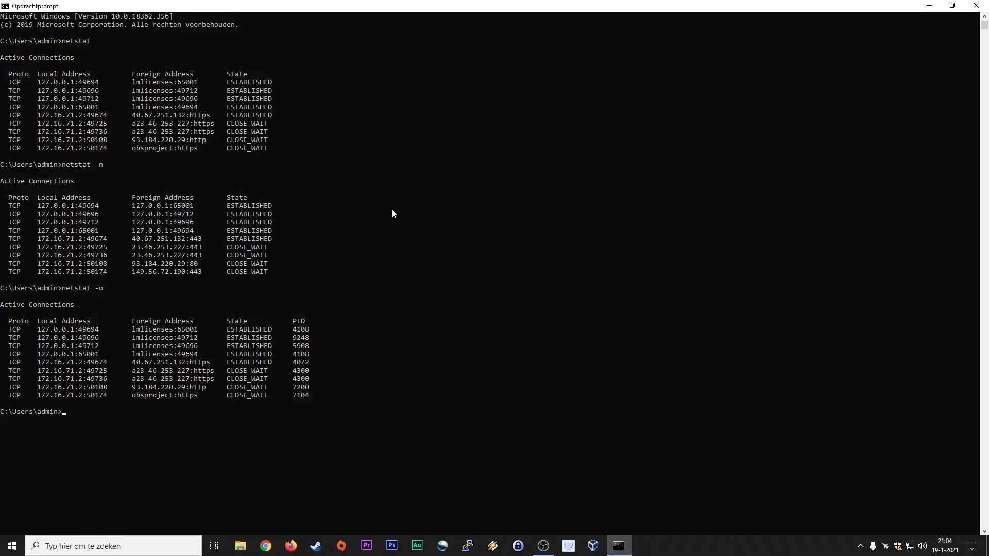
{"action": "mouse_move", "coordinate": [295, 328]}
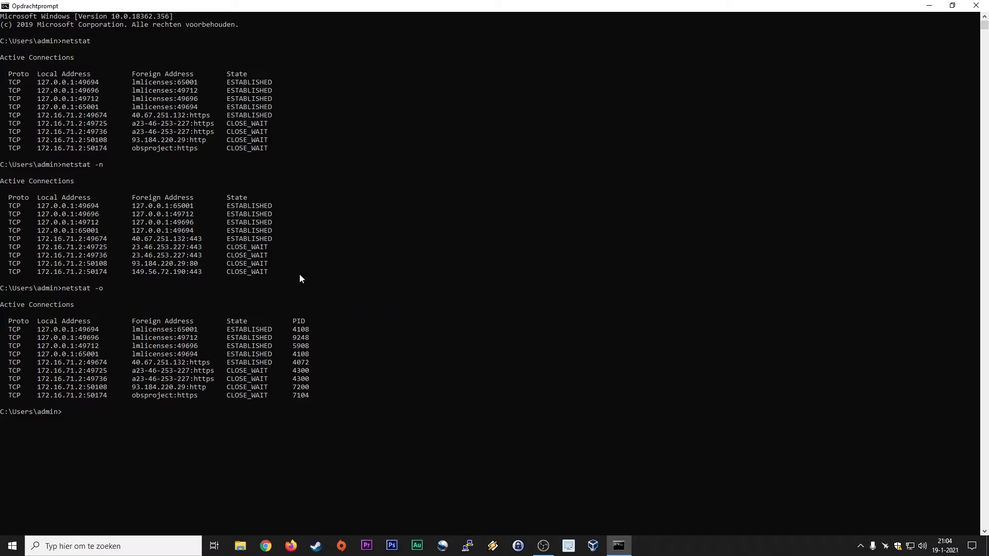
{"action": "mouse_move", "coordinate": [149, 390]}
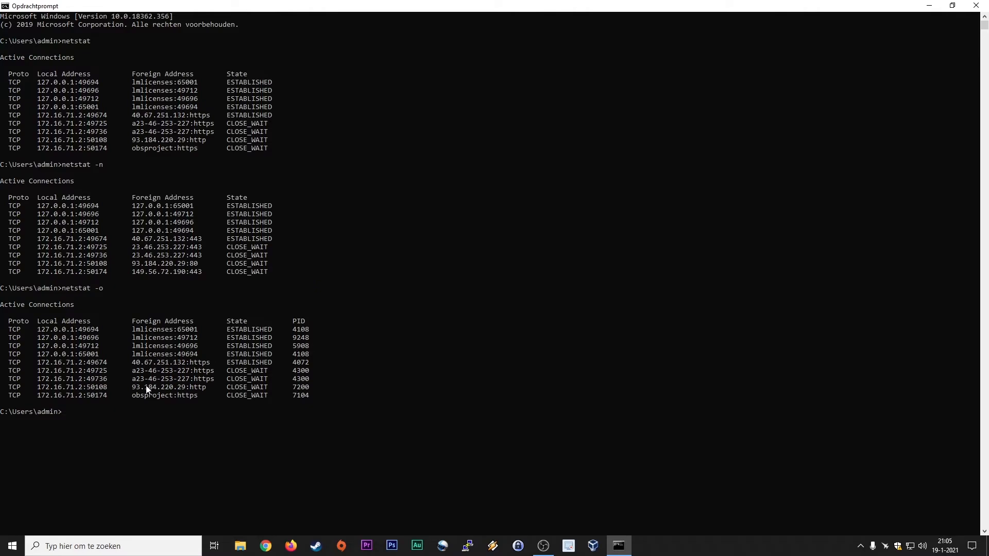
{"action": "mouse_move", "coordinate": [133, 367]}
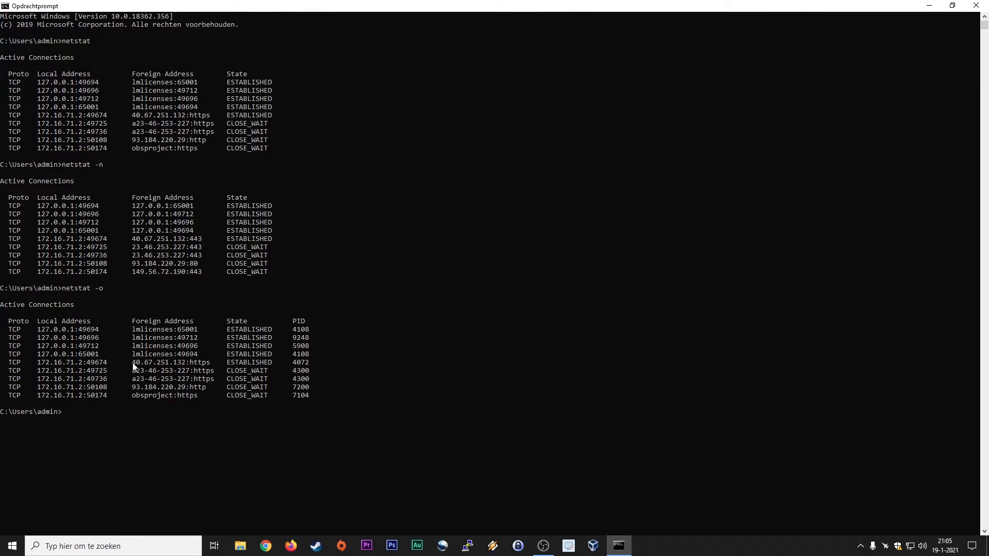
{"action": "mouse_move", "coordinate": [159, 355]}
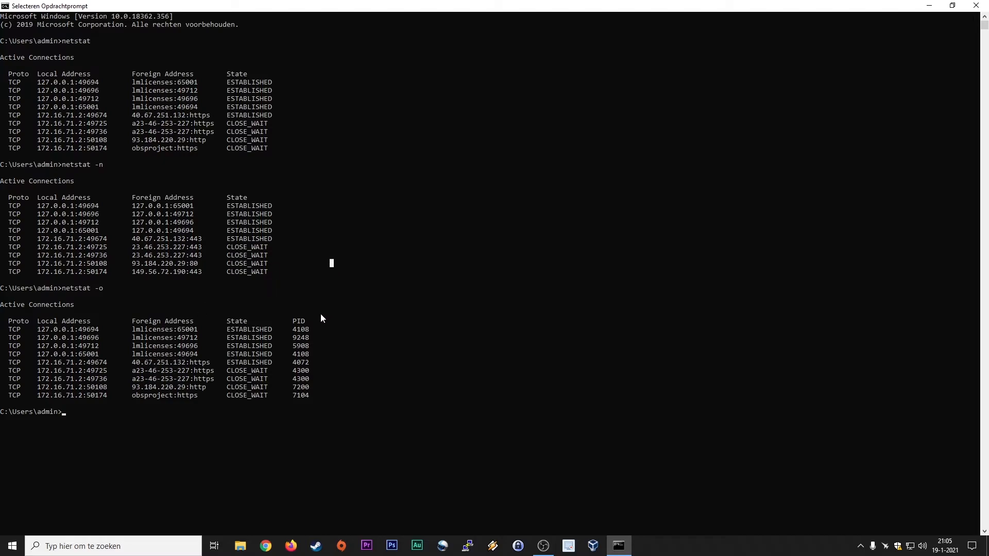
{"action": "mouse_move", "coordinate": [314, 306]}
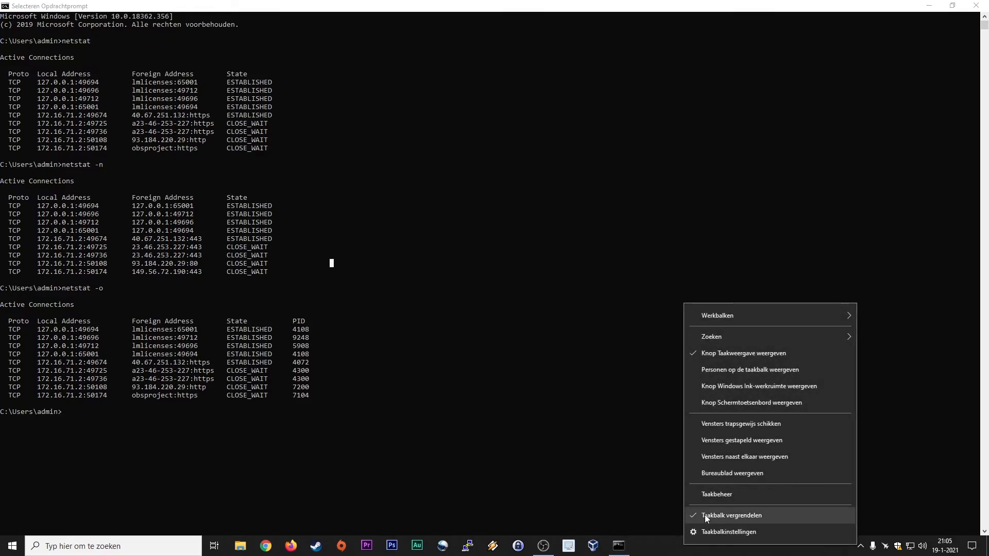
{"action": "left_click", "coordinate": [717, 495]}
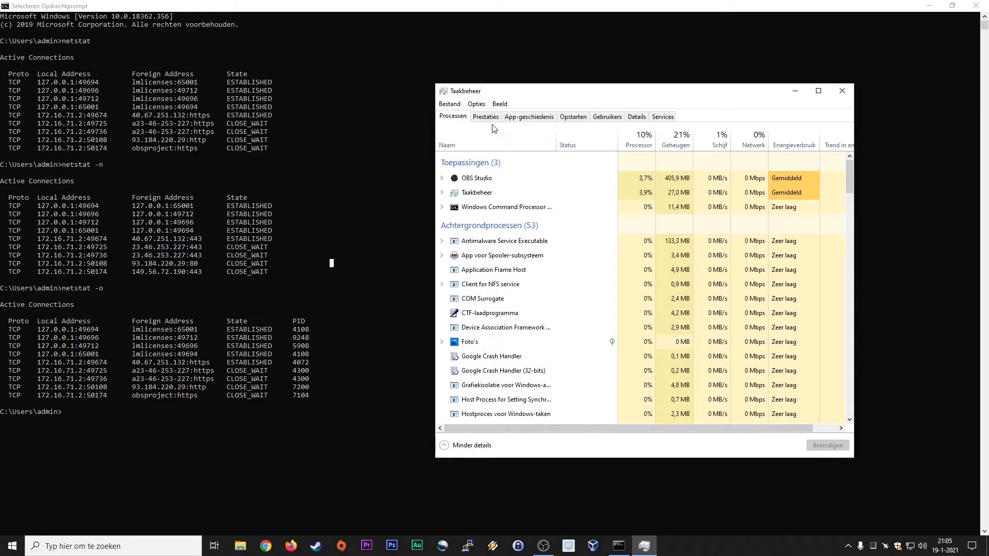
{"action": "left_click", "coordinate": [486, 116]}
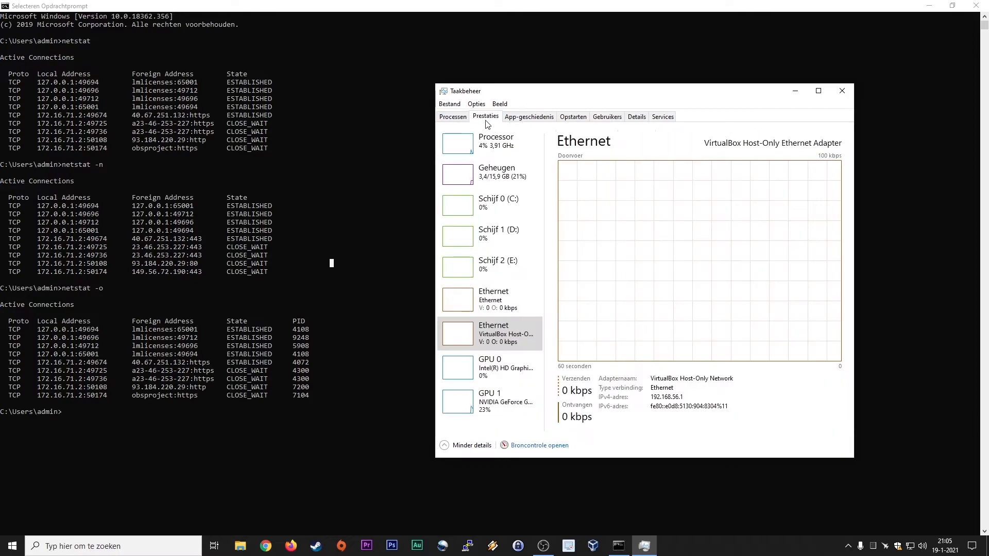
{"action": "mouse_move", "coordinate": [625, 298]}
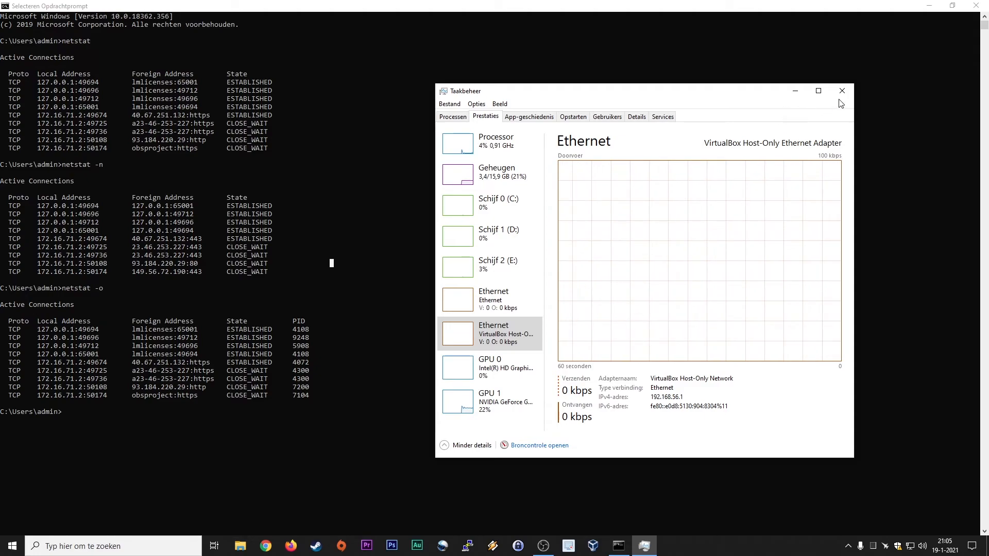
{"action": "left_click", "coordinate": [842, 91]}
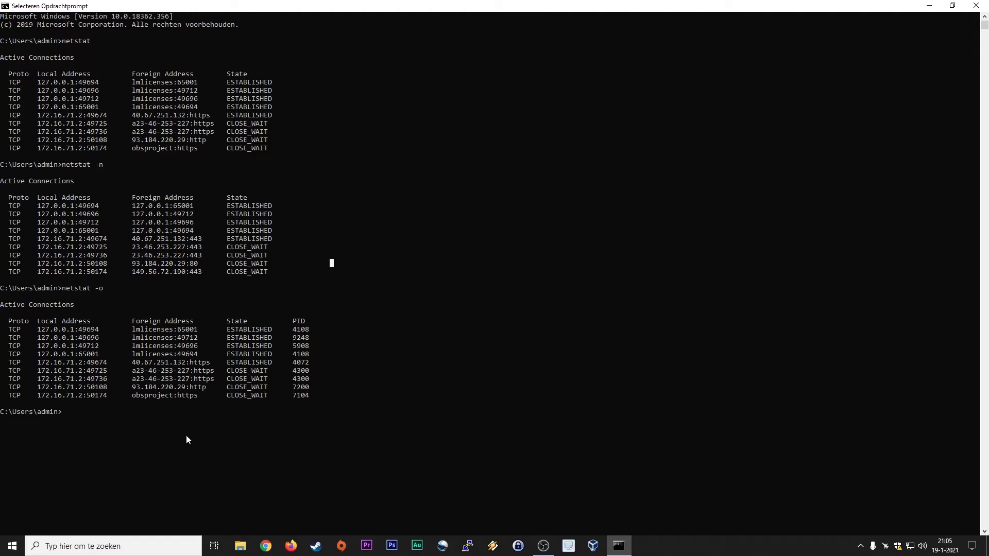
{"action": "mouse_move", "coordinate": [202, 406]}
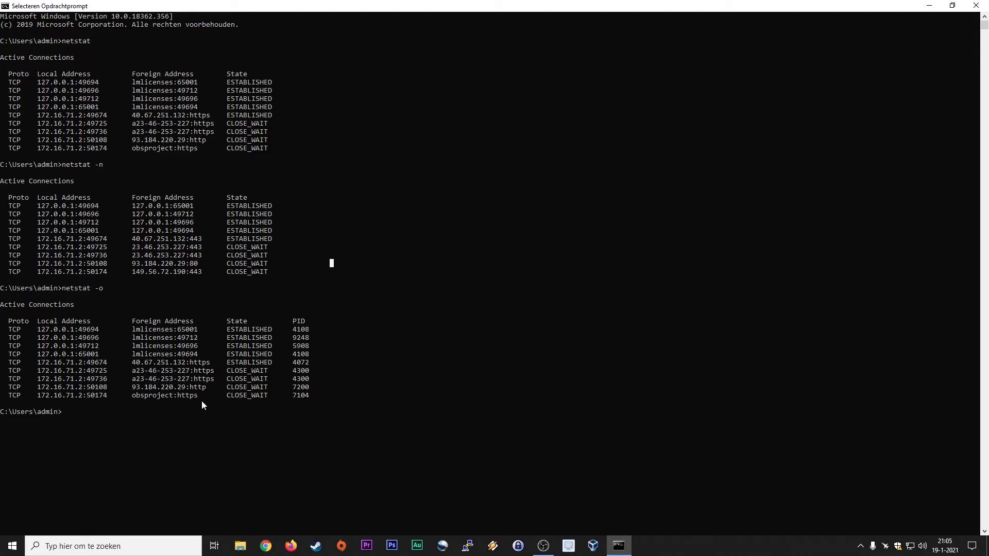
{"action": "mouse_move", "coordinate": [212, 433]}
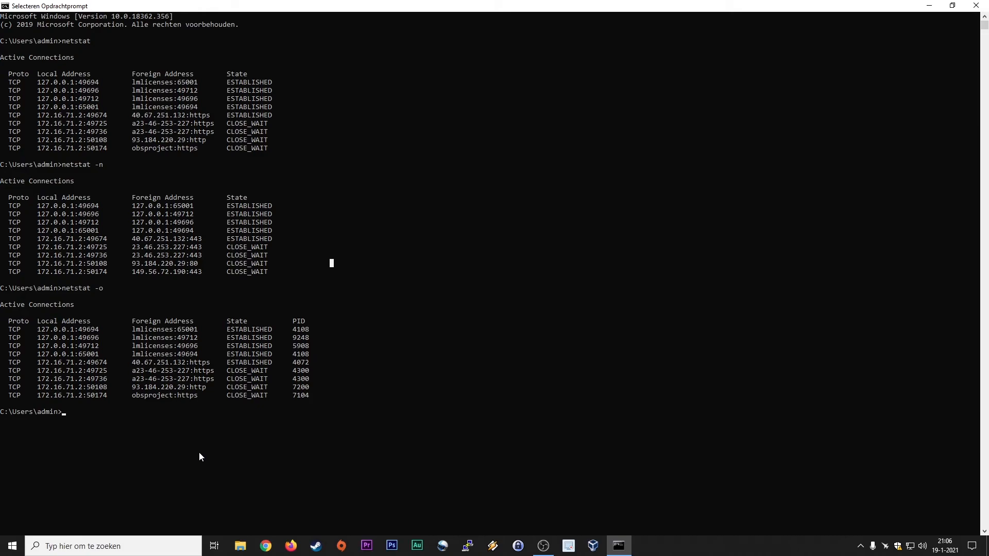
{"action": "mouse_move", "coordinate": [212, 462]}
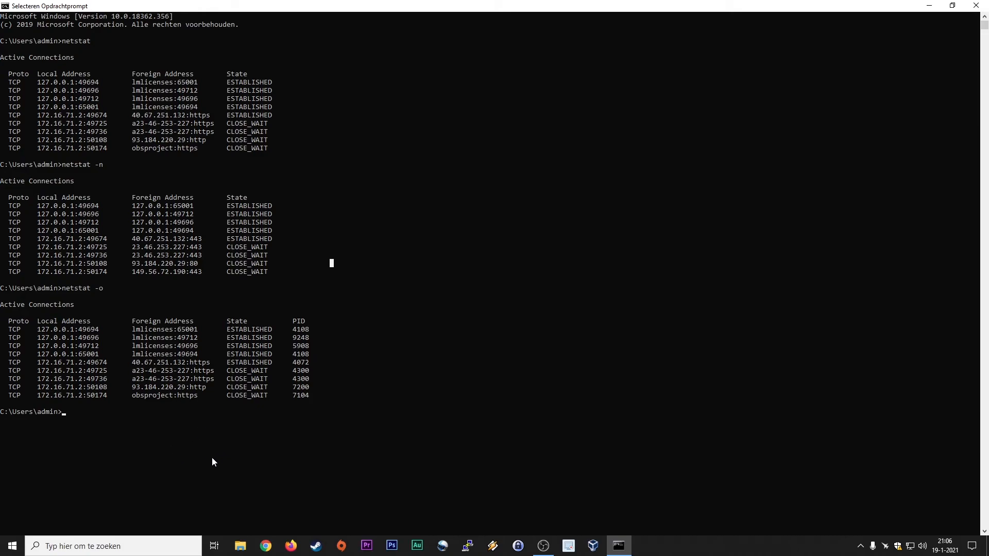
{"action": "mouse_move", "coordinate": [212, 445]}
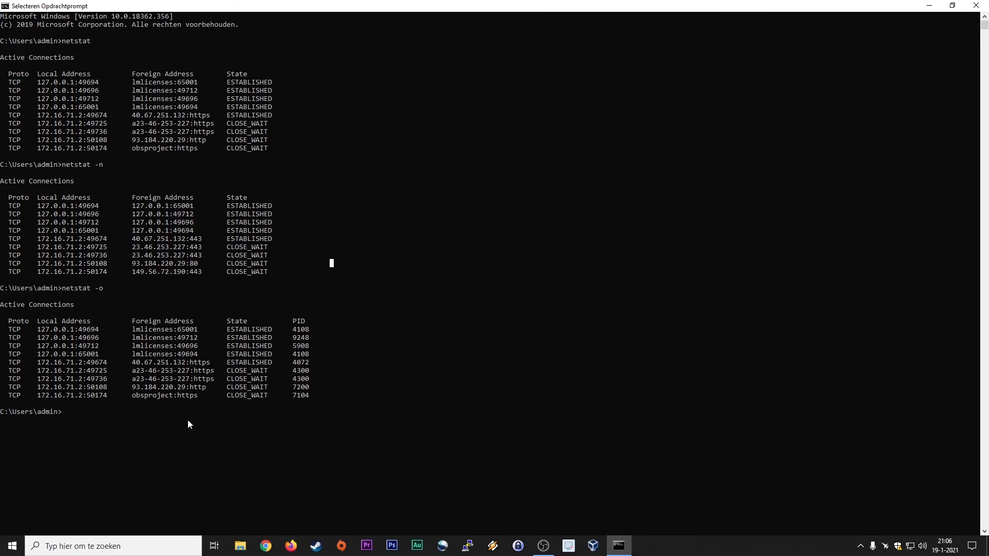
{"action": "mouse_move", "coordinate": [199, 423]}
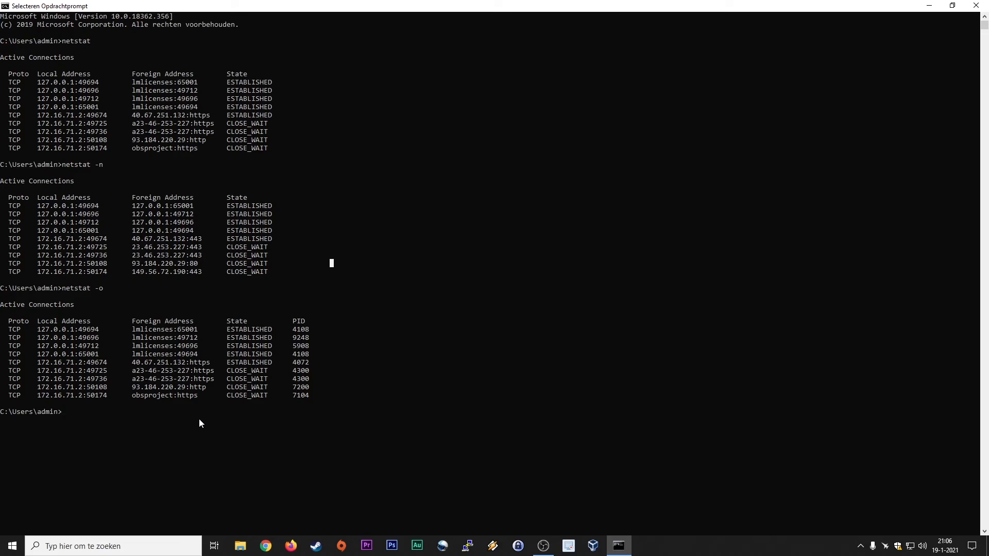
{"action": "mouse_move", "coordinate": [190, 438]}
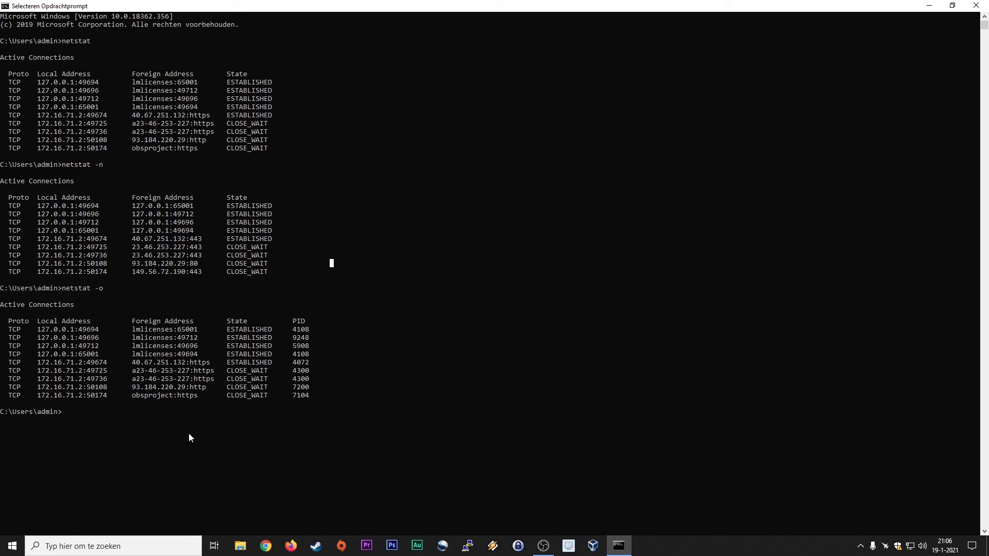